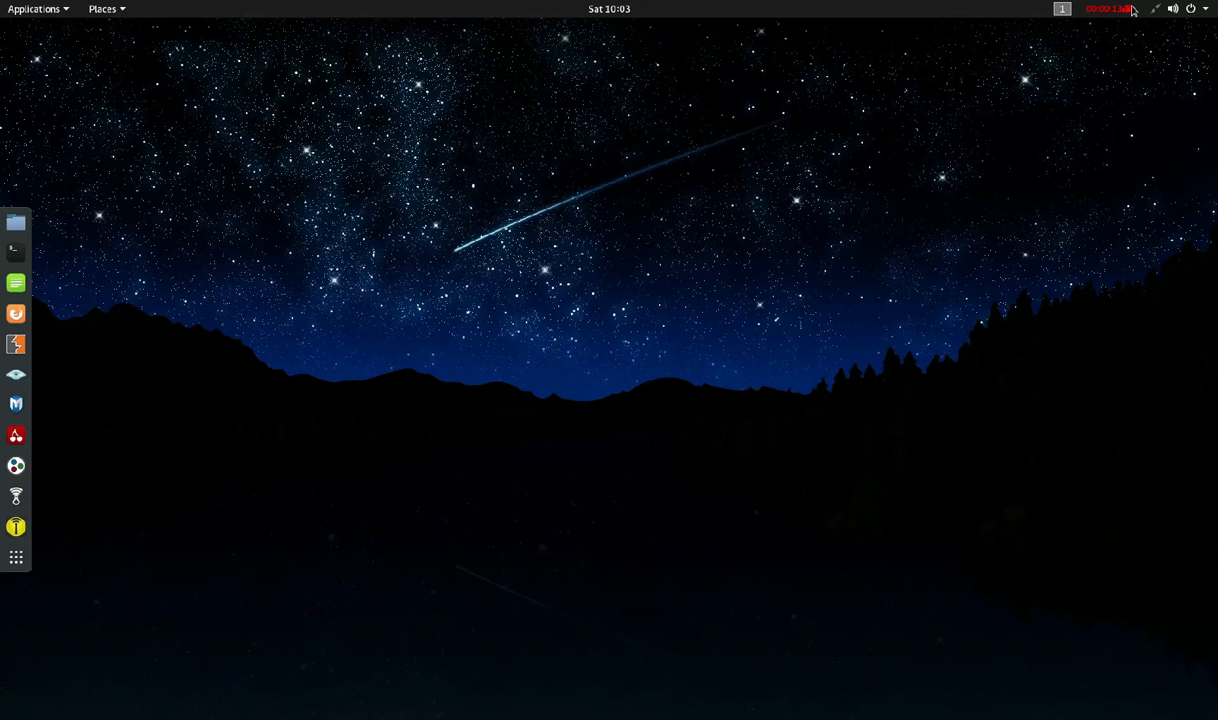
mouse_move(16, 222)
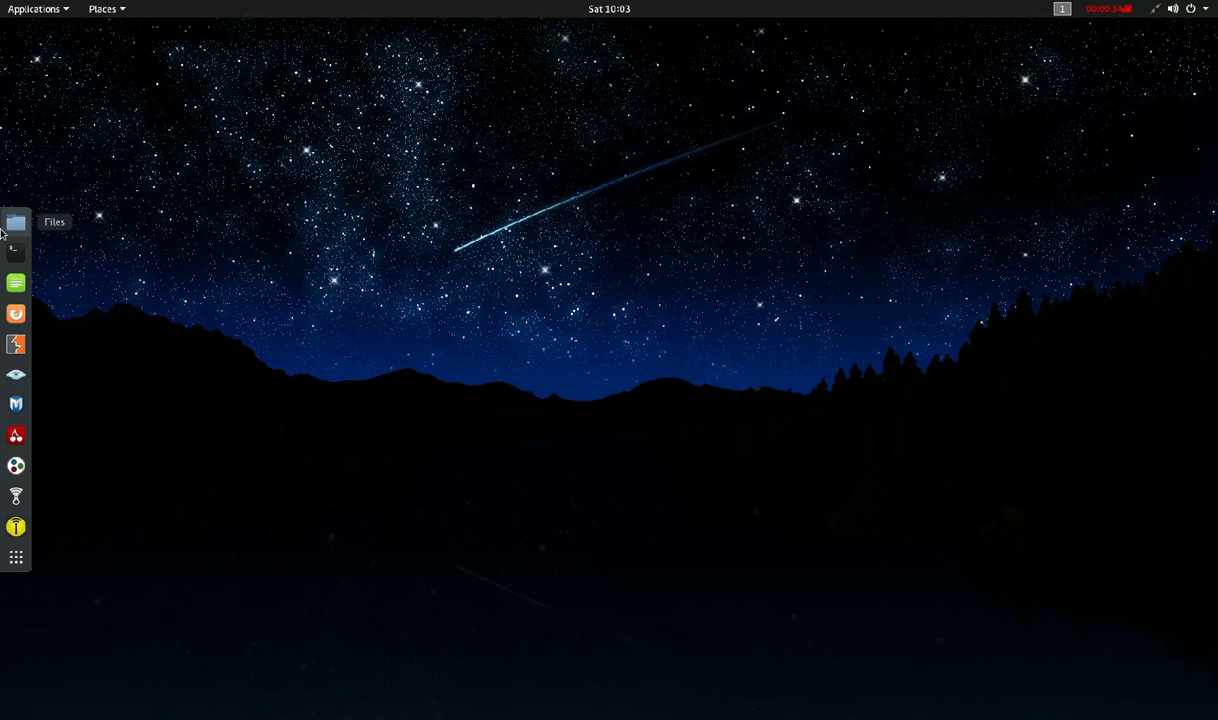
Launch the file manager from the dock onto the Home folder.
click(16, 220)
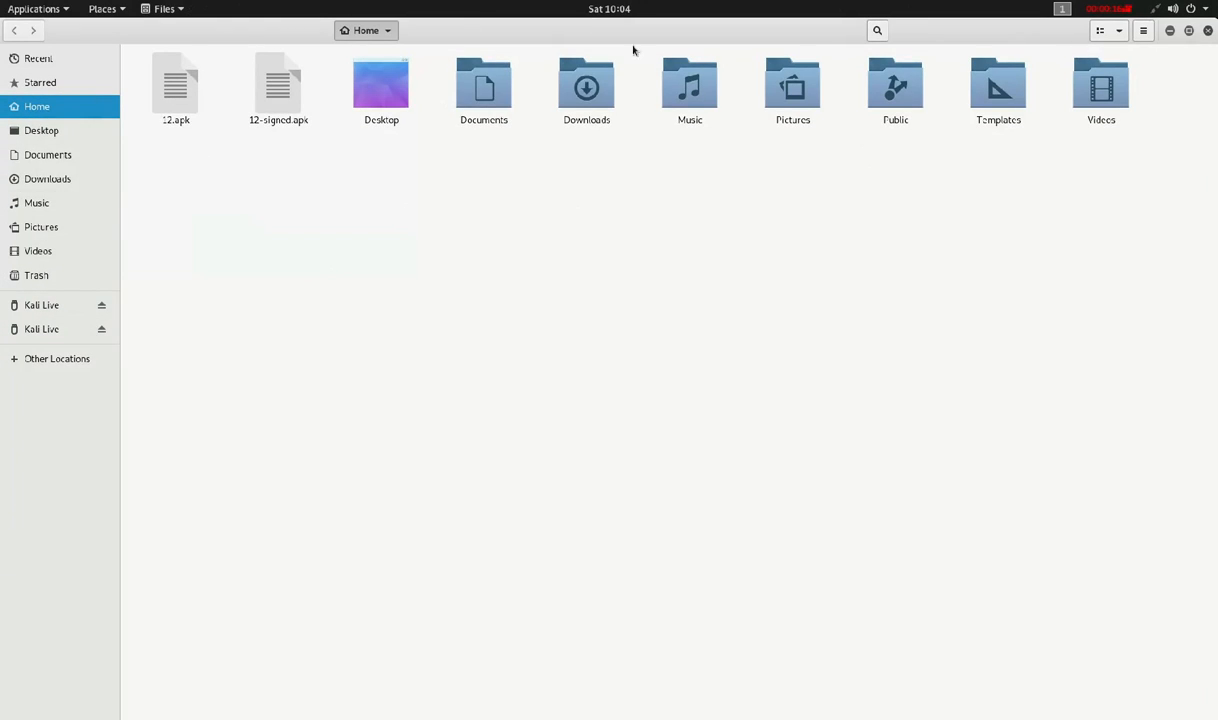
mouse_move(16, 340)
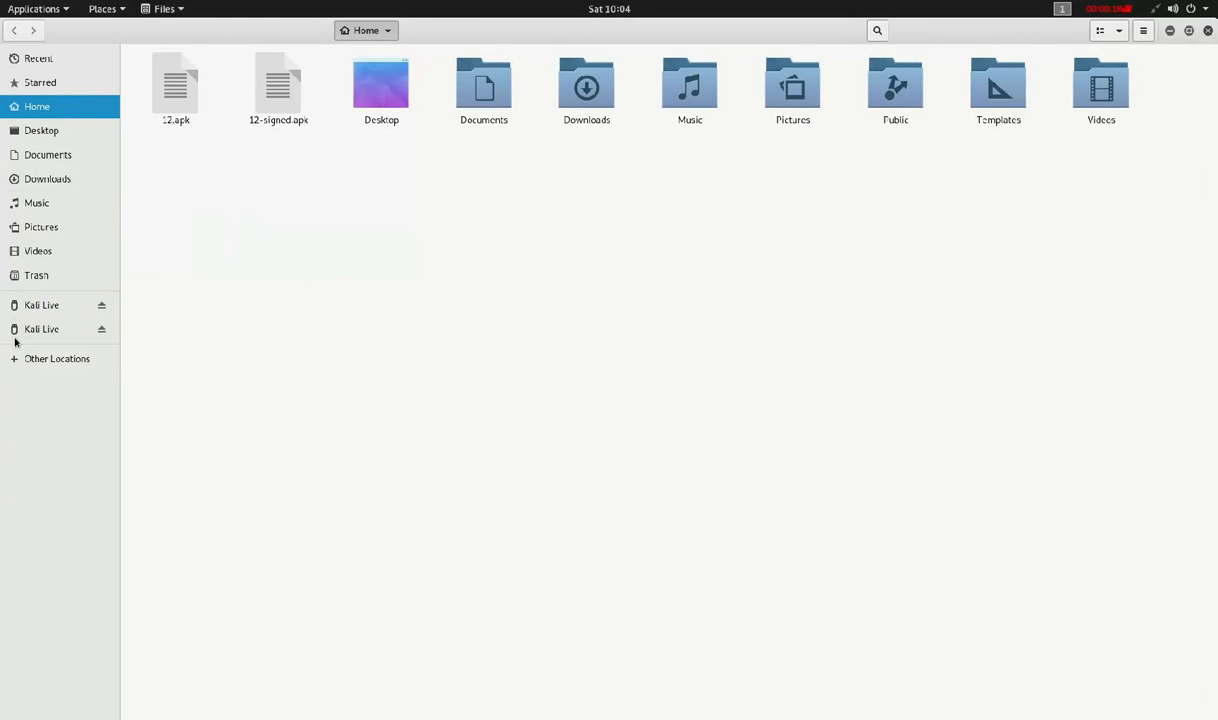
Search the computer's root filesystem for 'net' and locate the NetworkManager folder under /etc.
click(56, 358)
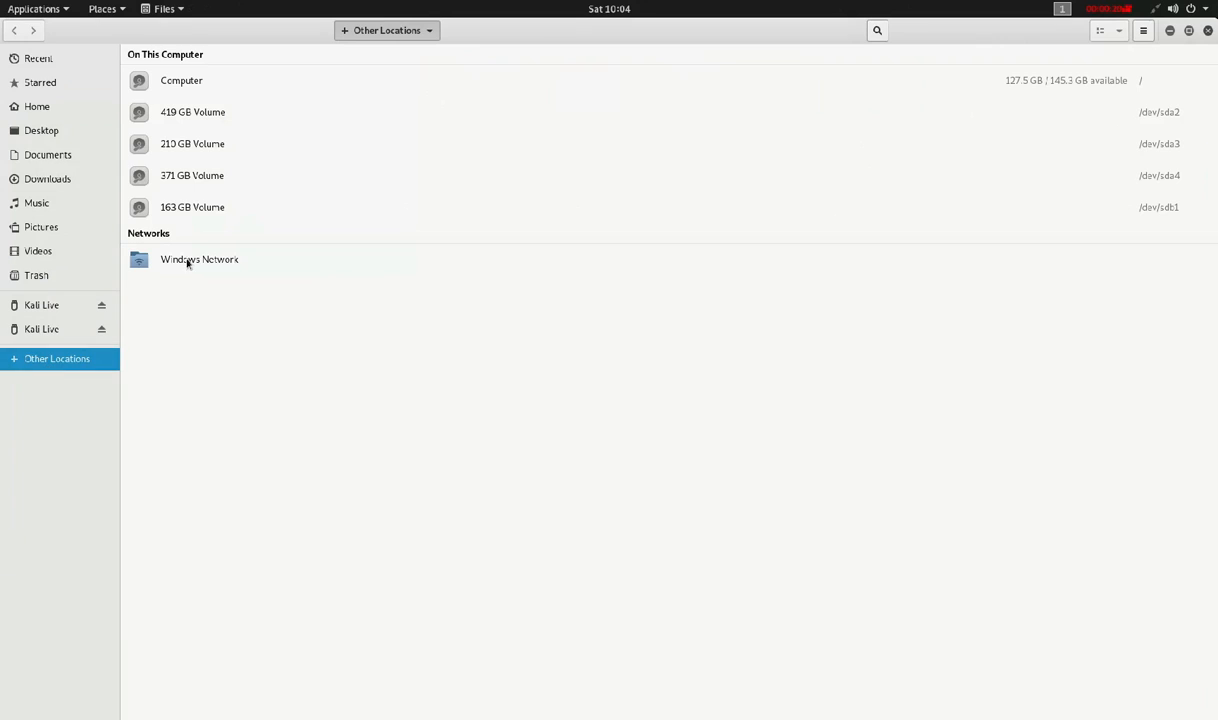
double_click(182, 80)
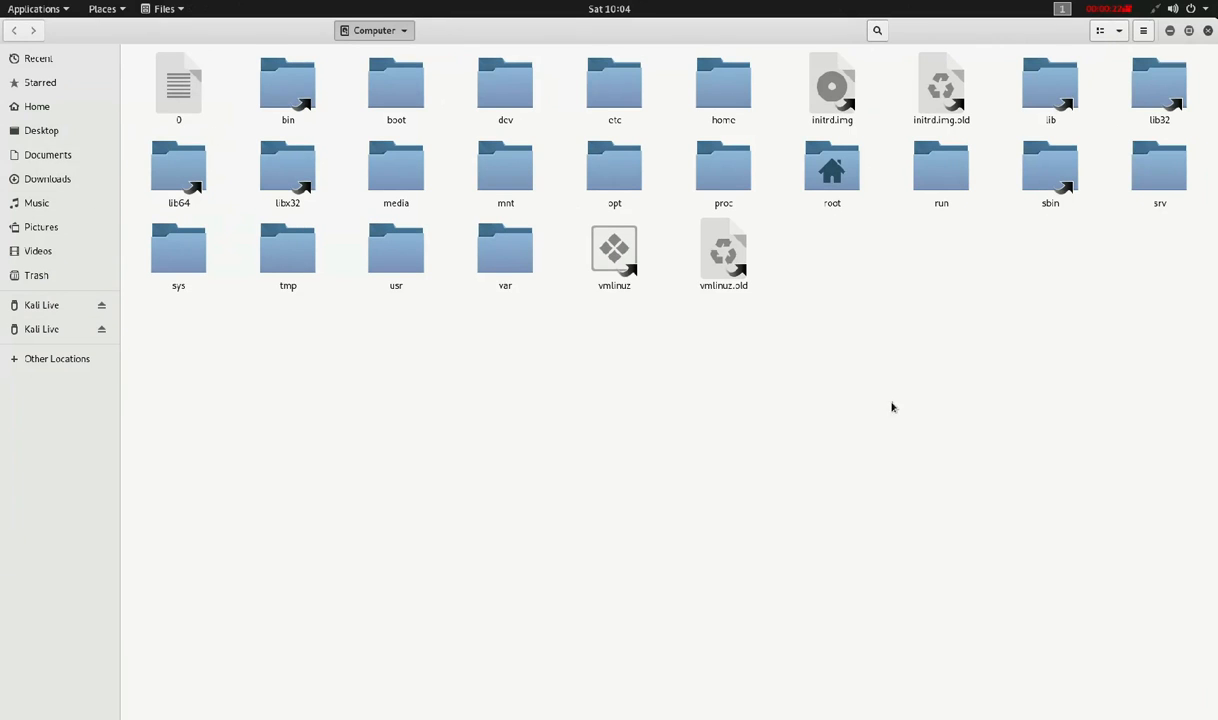
click(876, 30)
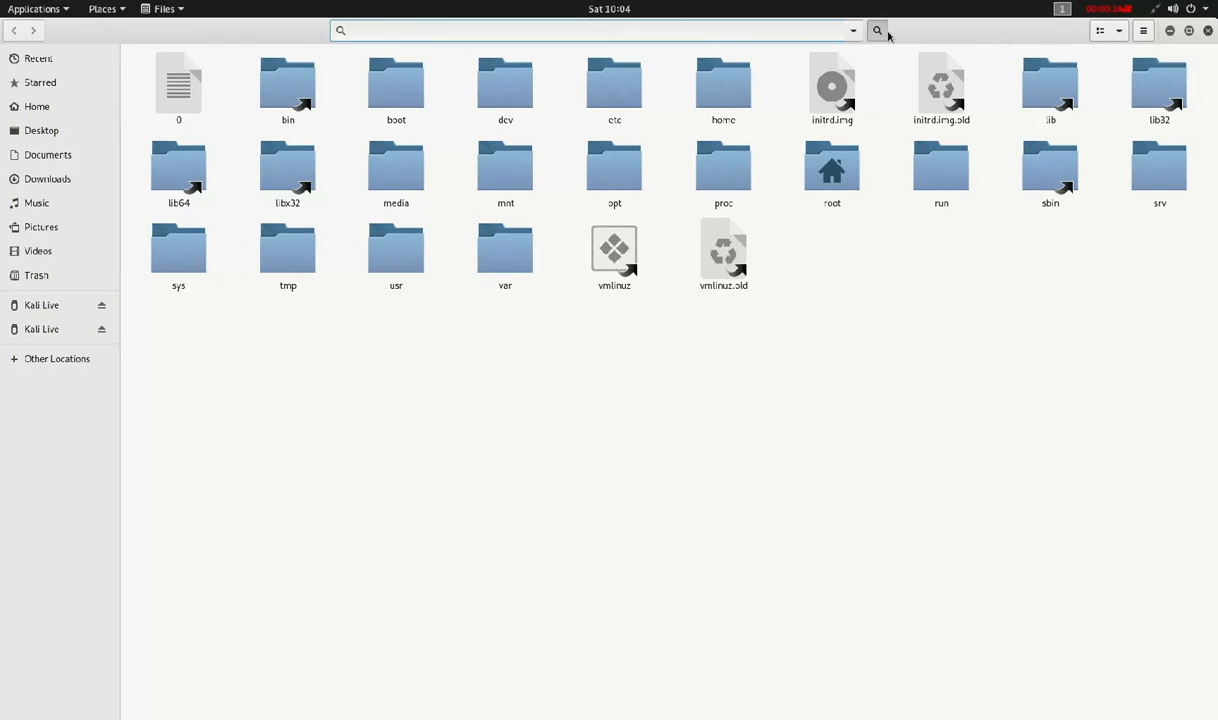
text(network)
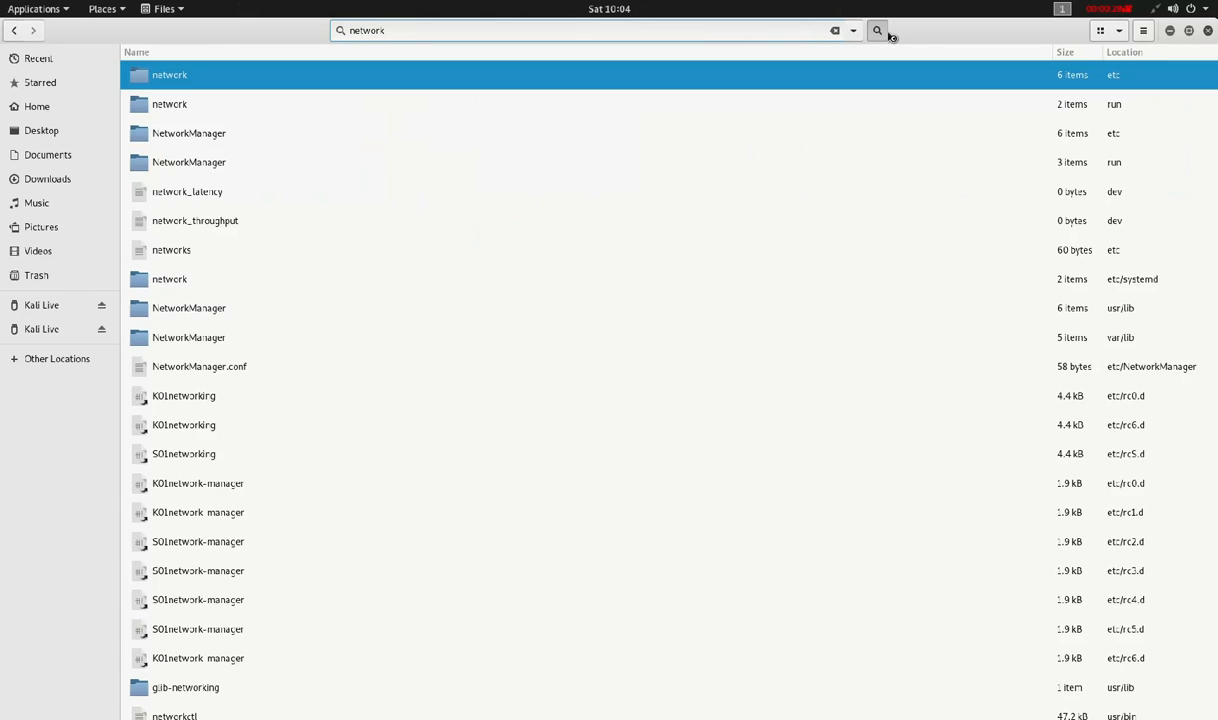
click(188, 132)
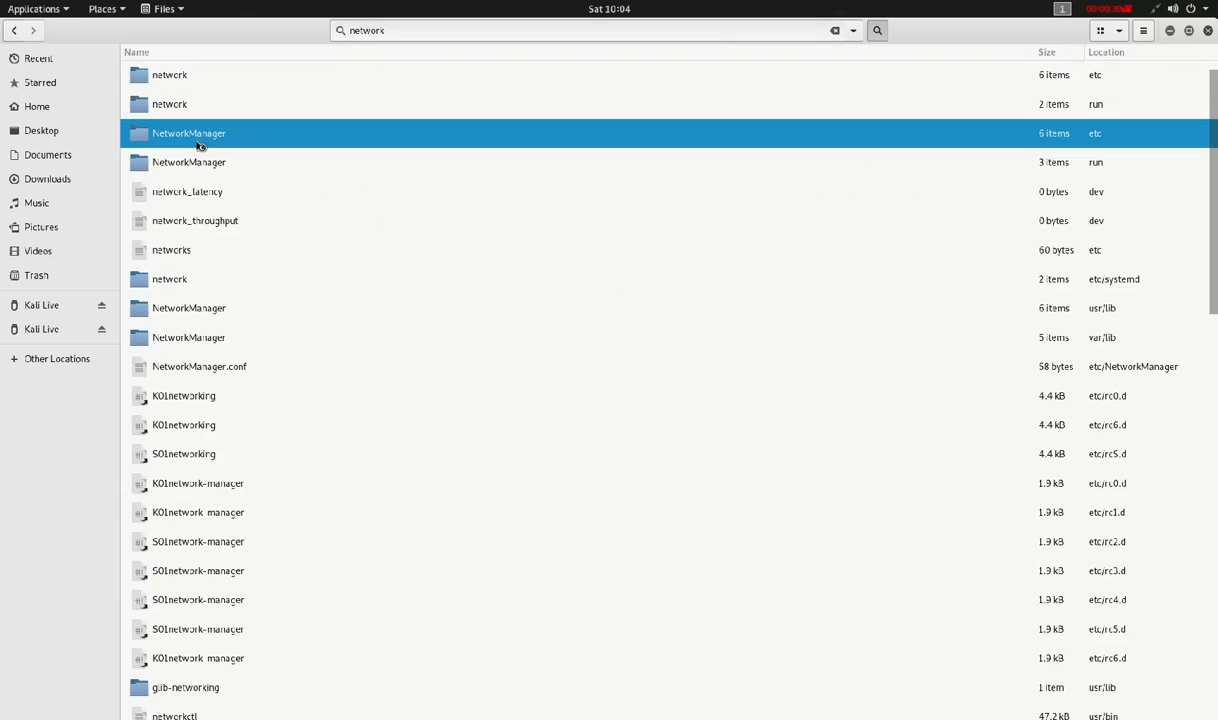
Open /etc/NetworkManager/NetworkManager.conf in Text Editor.
double_click(188, 132)
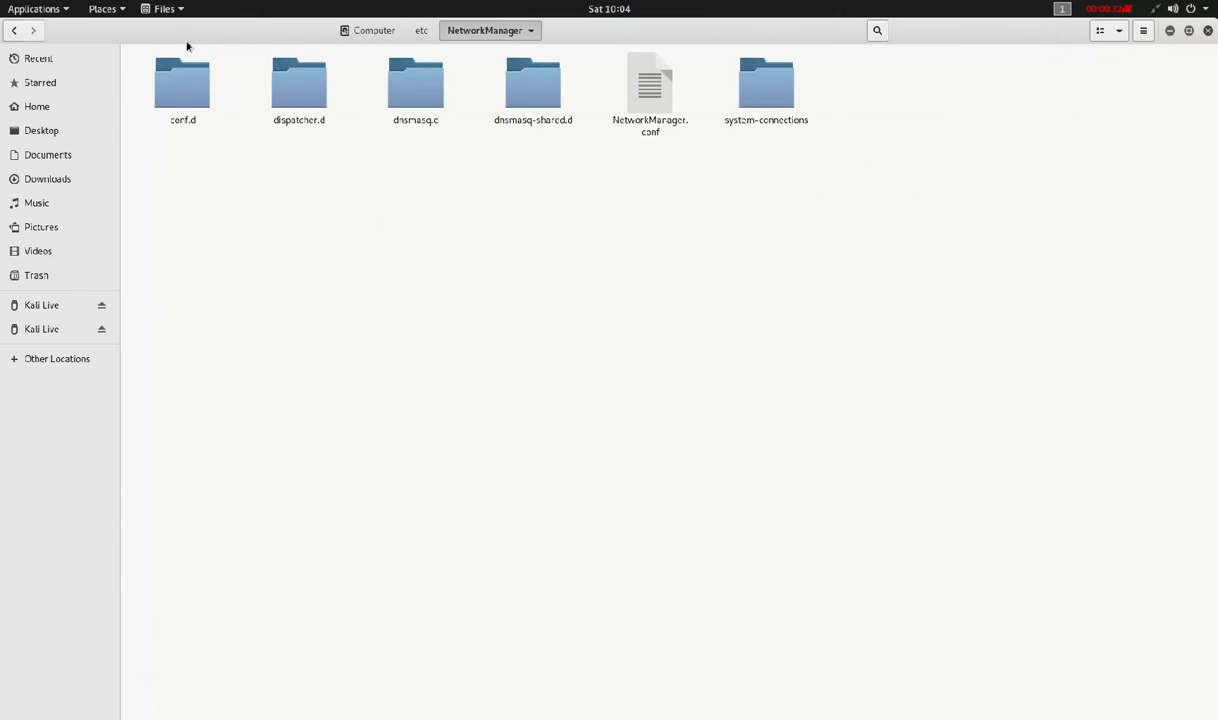
click(650, 96)
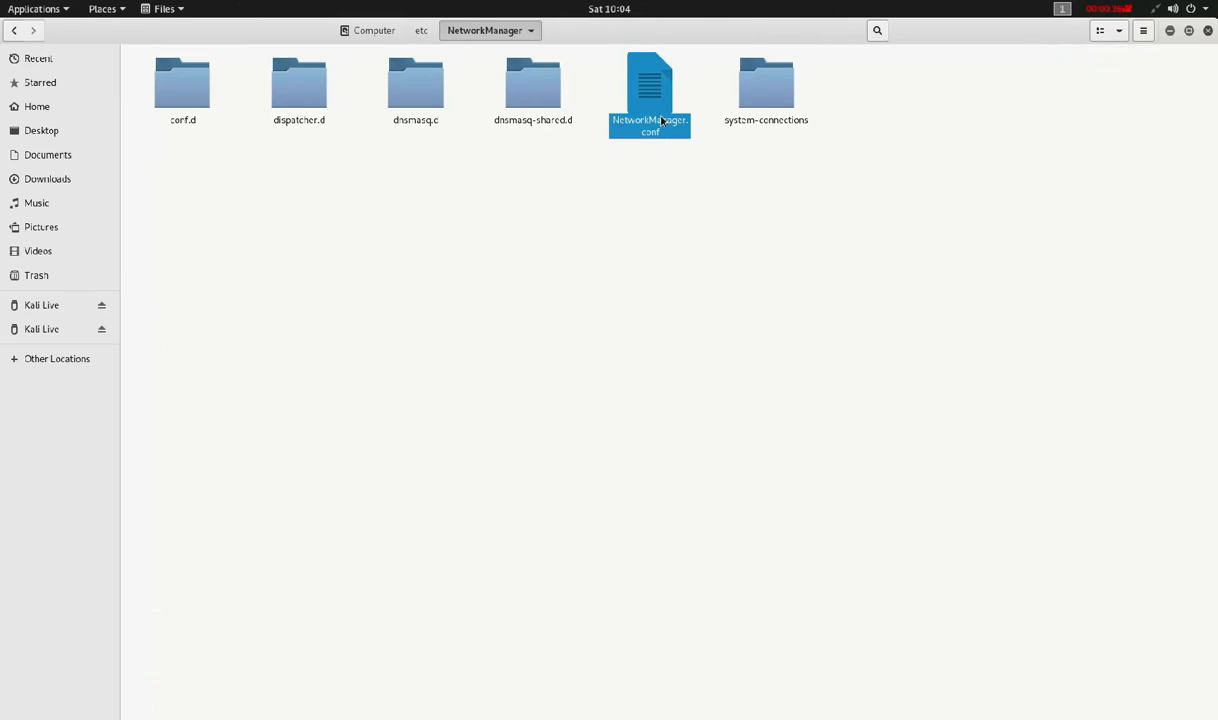
right_click(648, 90)
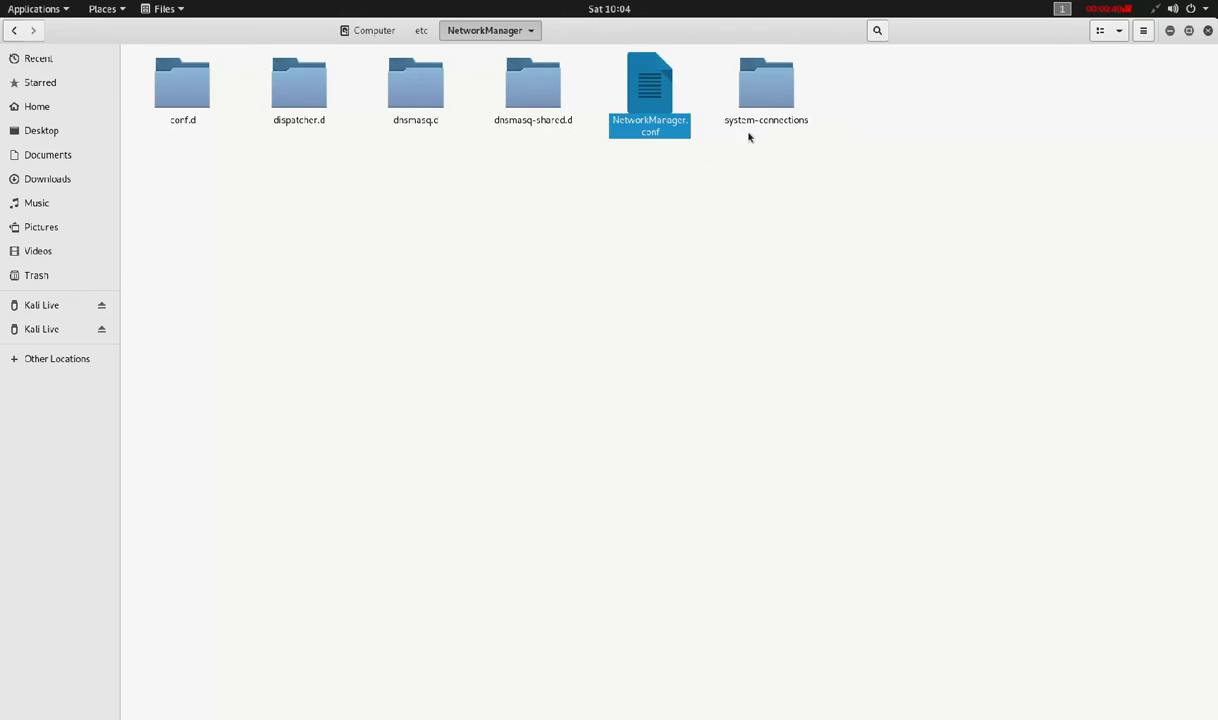
double_click(648, 96)
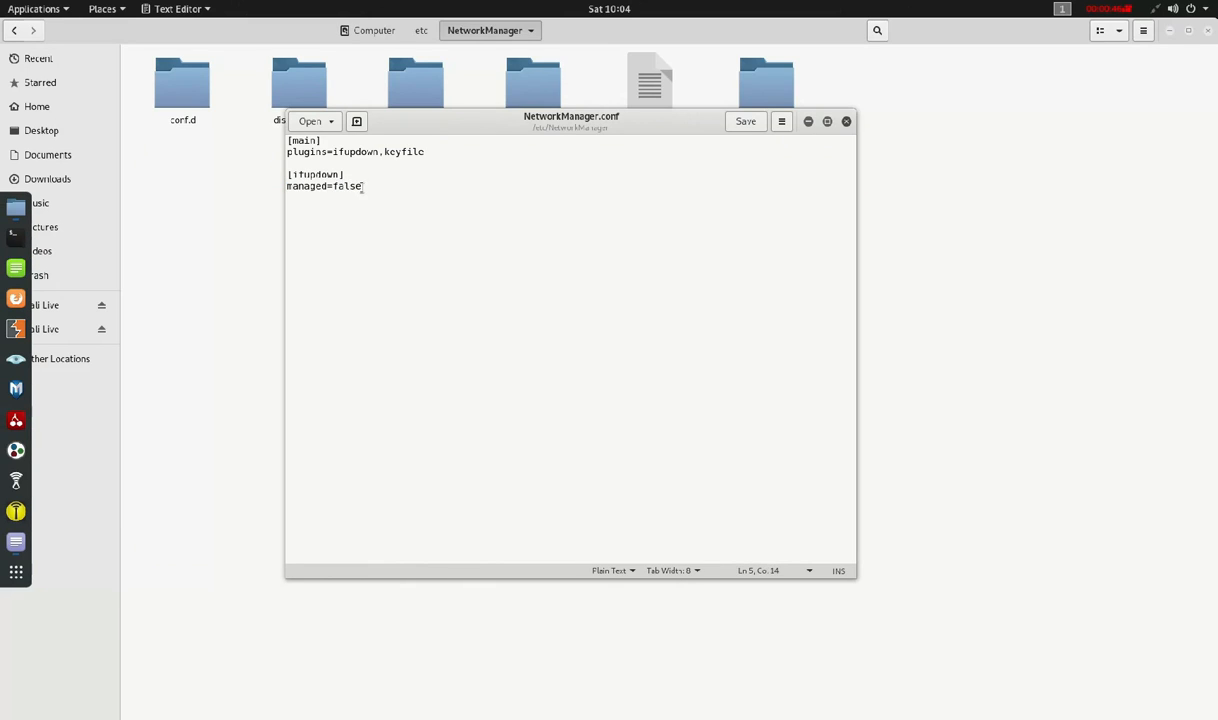
Replace managed=false with managed=true and save NetworkManager.conf.
double_click(348, 186)
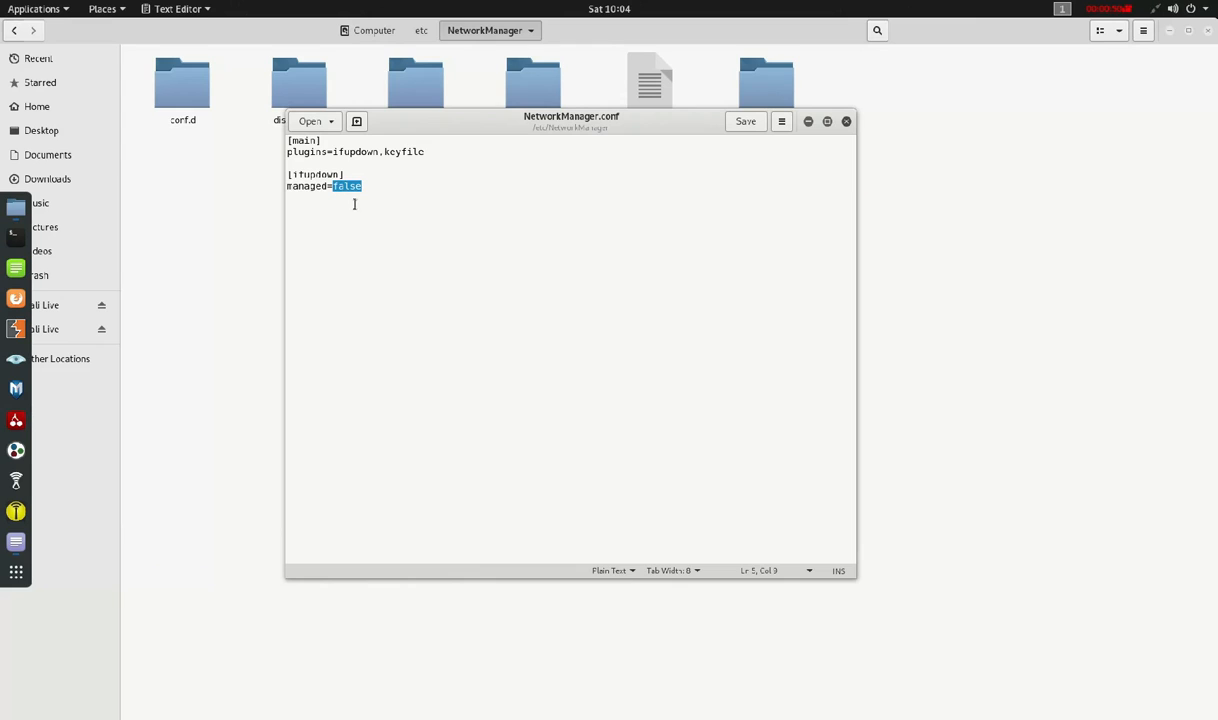
key(Delete)
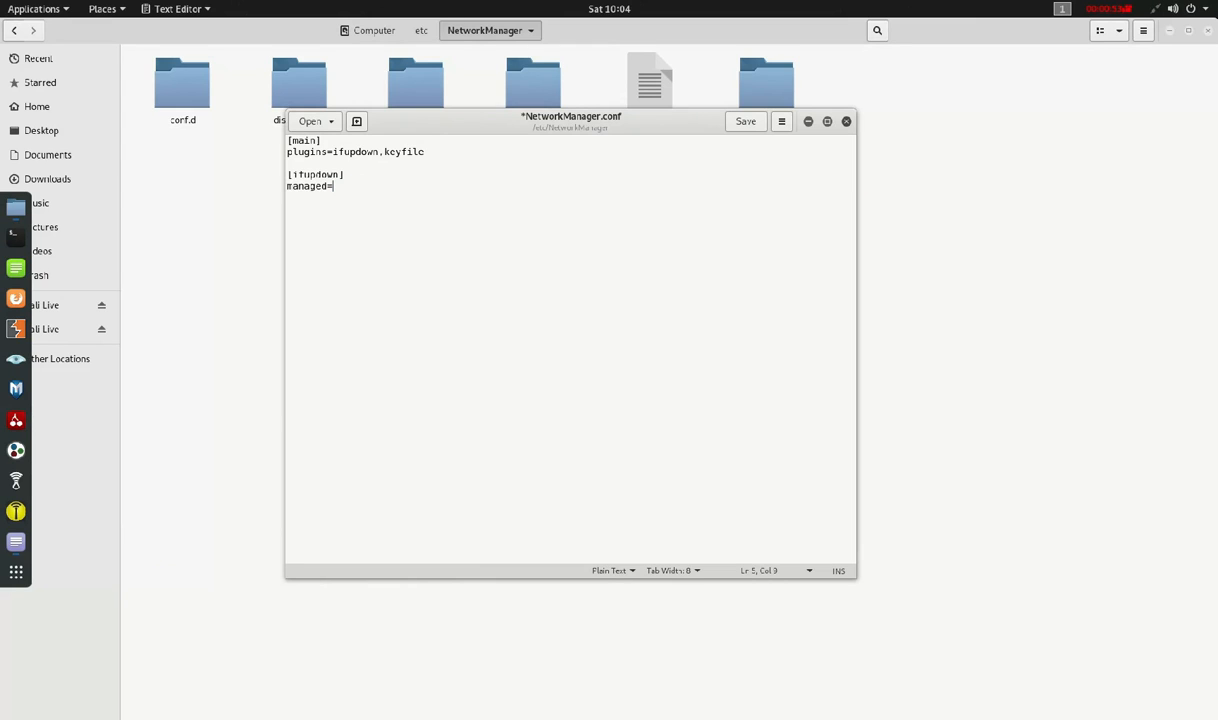
text(true)
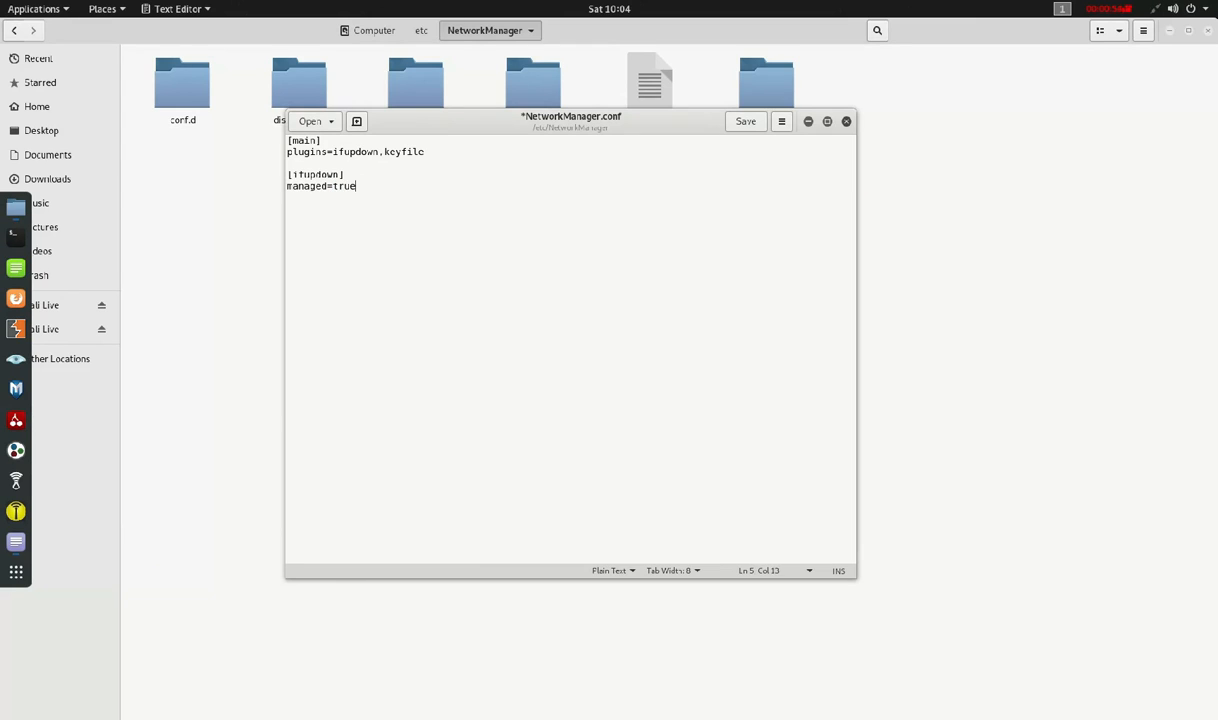
click(744, 122)
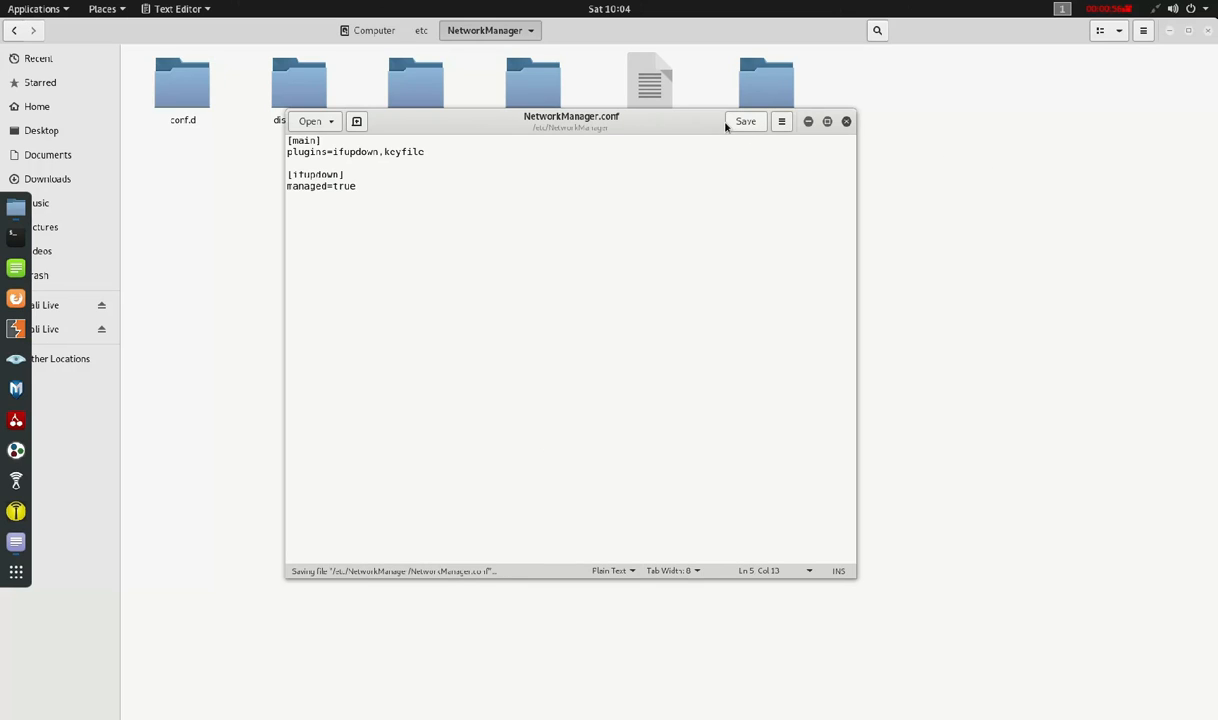
click(846, 122)
text(service network-manager)
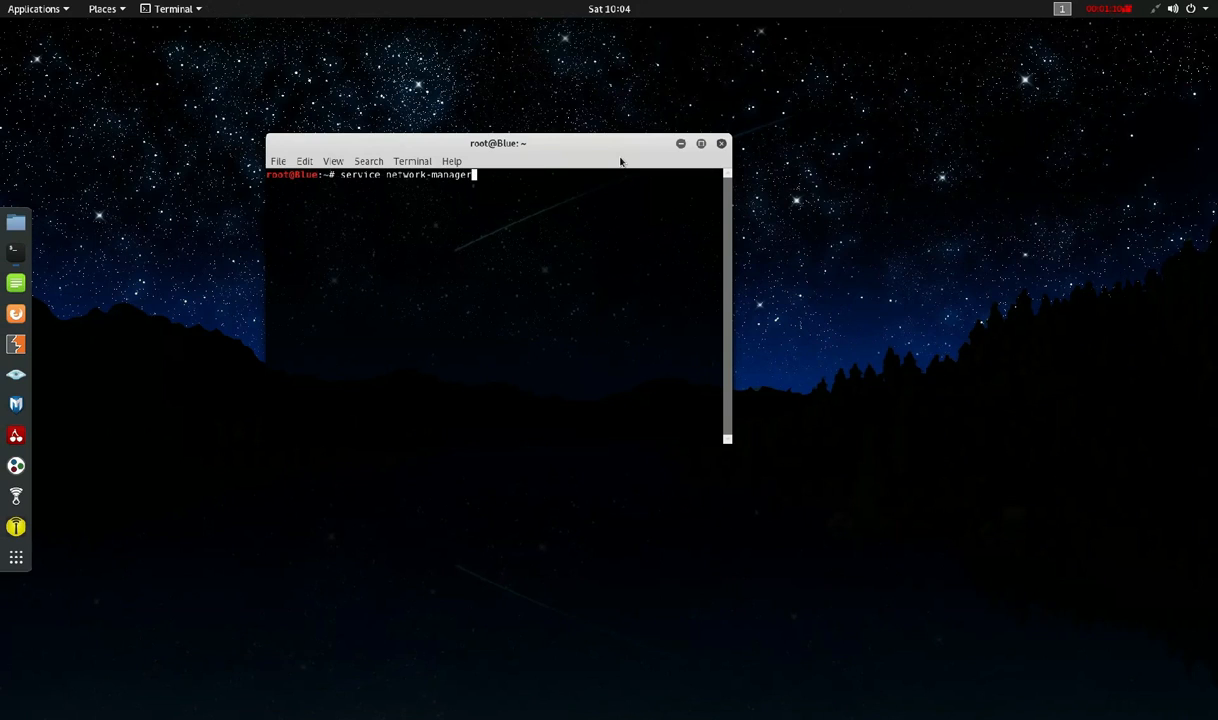
Run 'service network-manager restart' in the terminal.
text( restart)
key(Return)
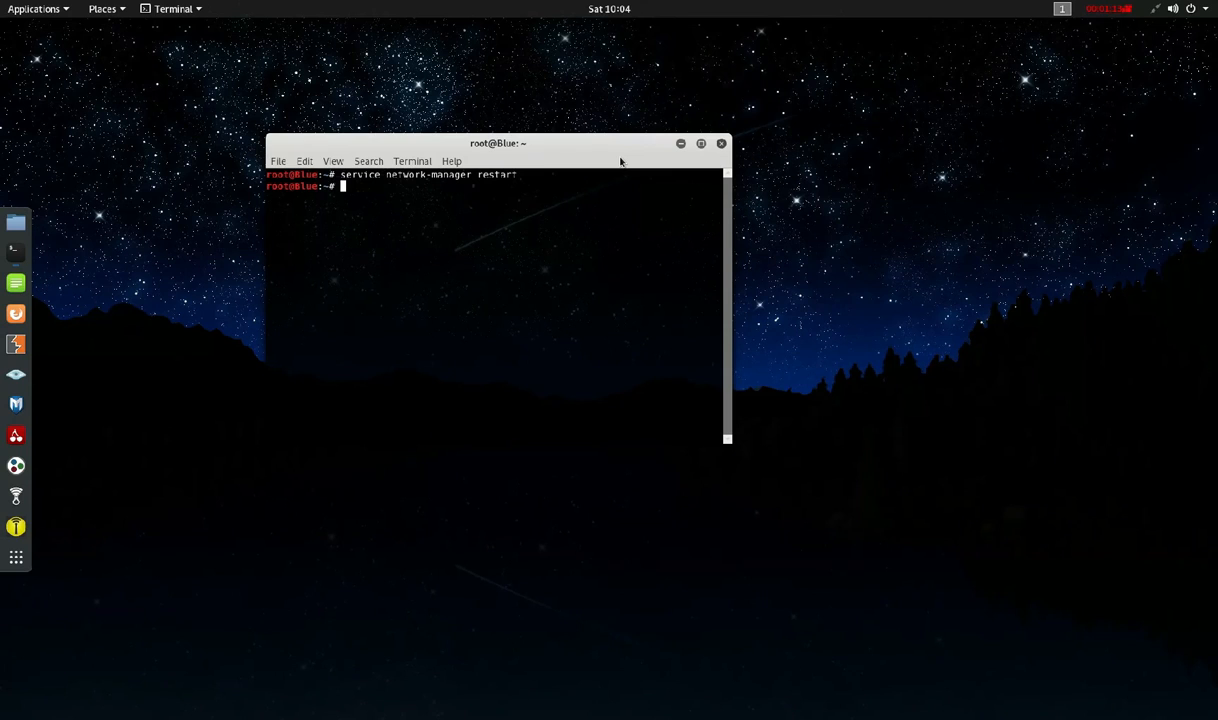
click(1126, 8)
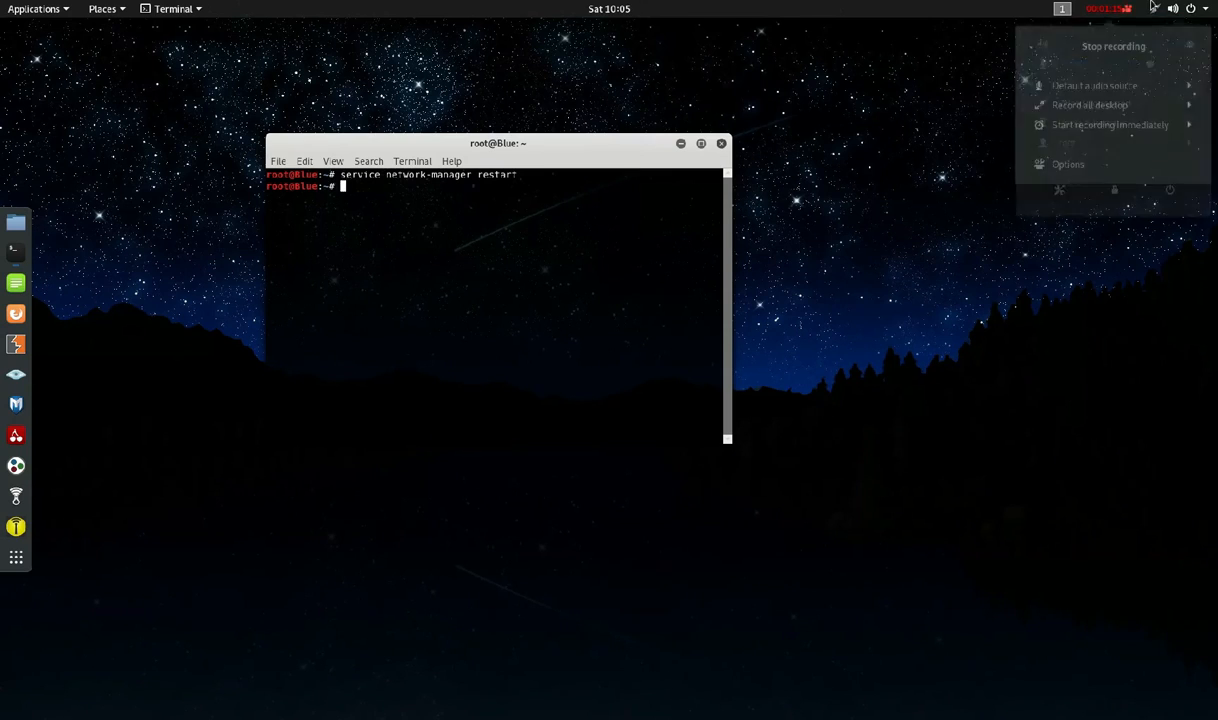
click(1172, 8)
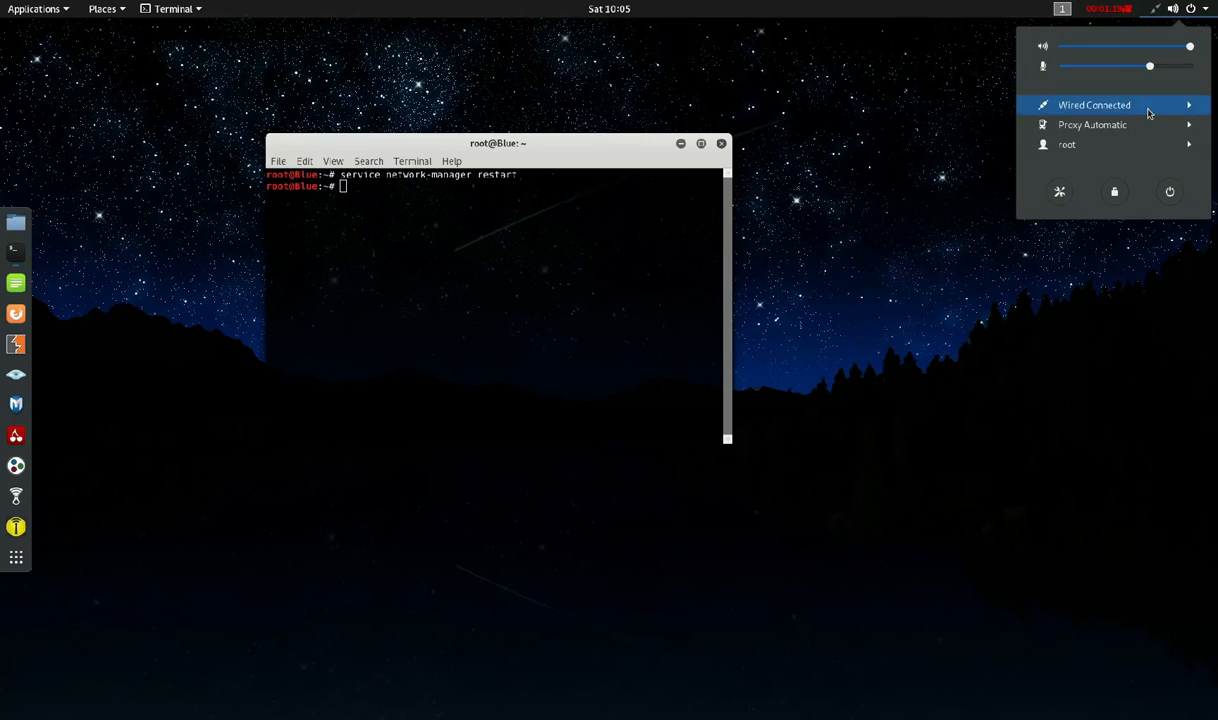
click(1094, 104)
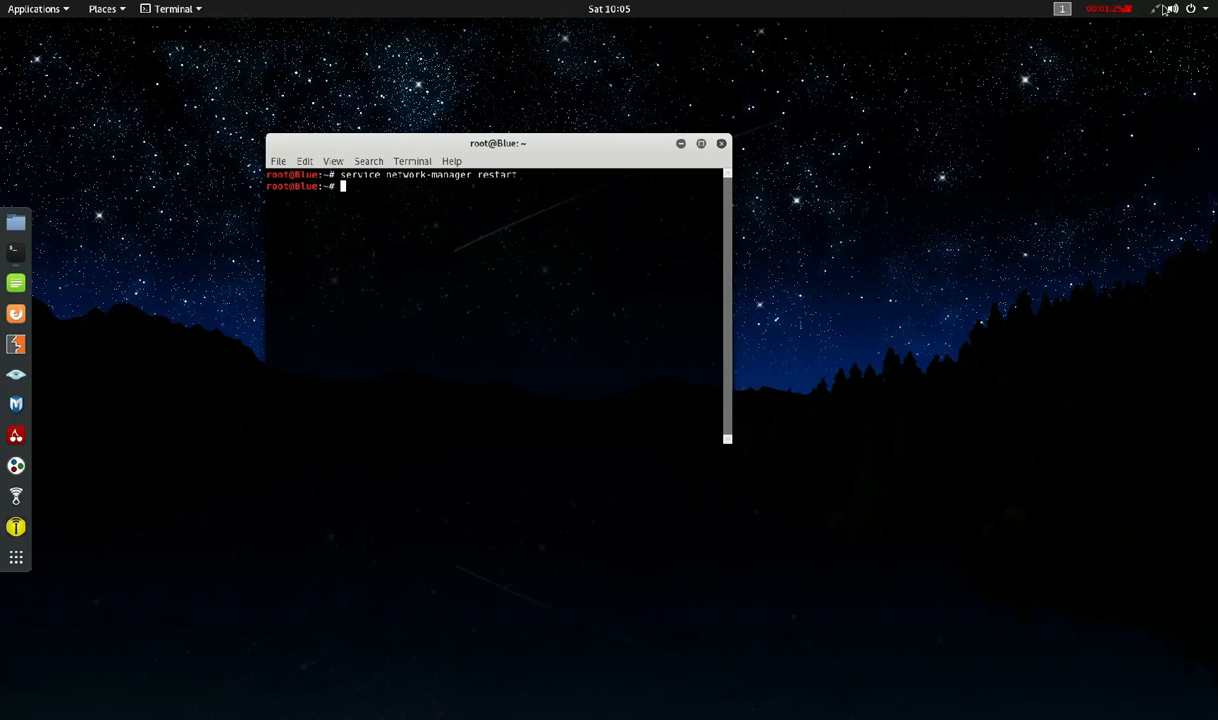
text(ping)
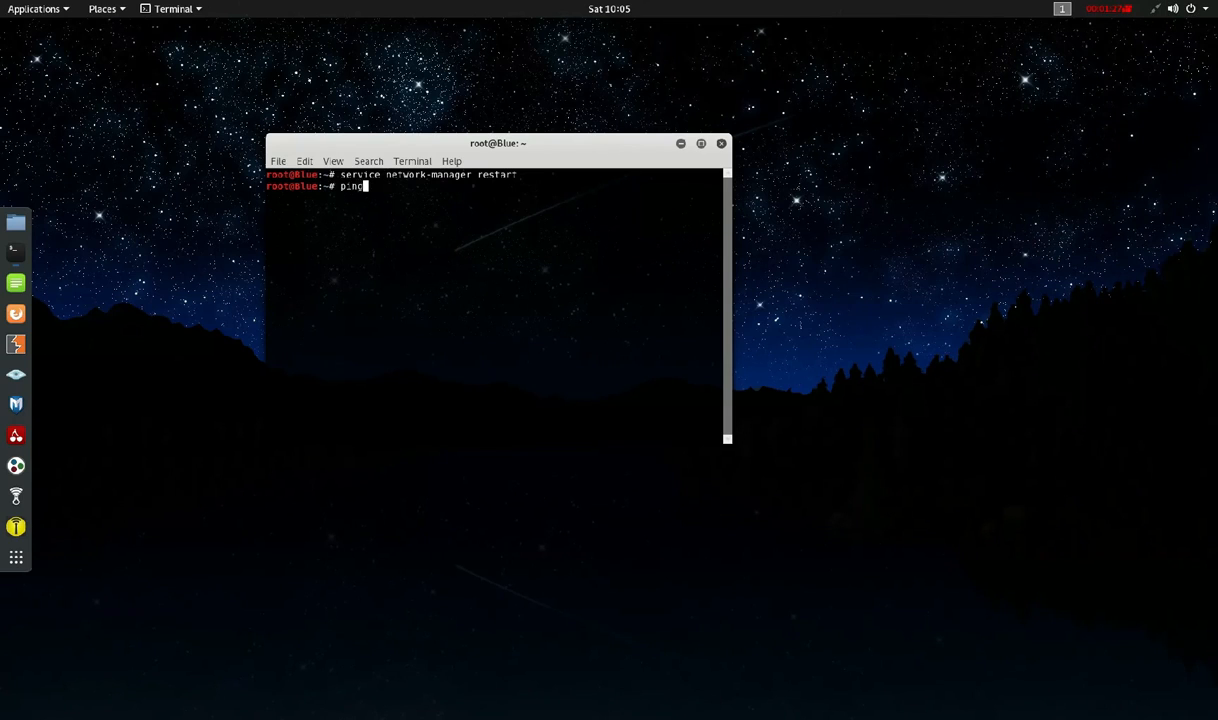
text(www.google.com)
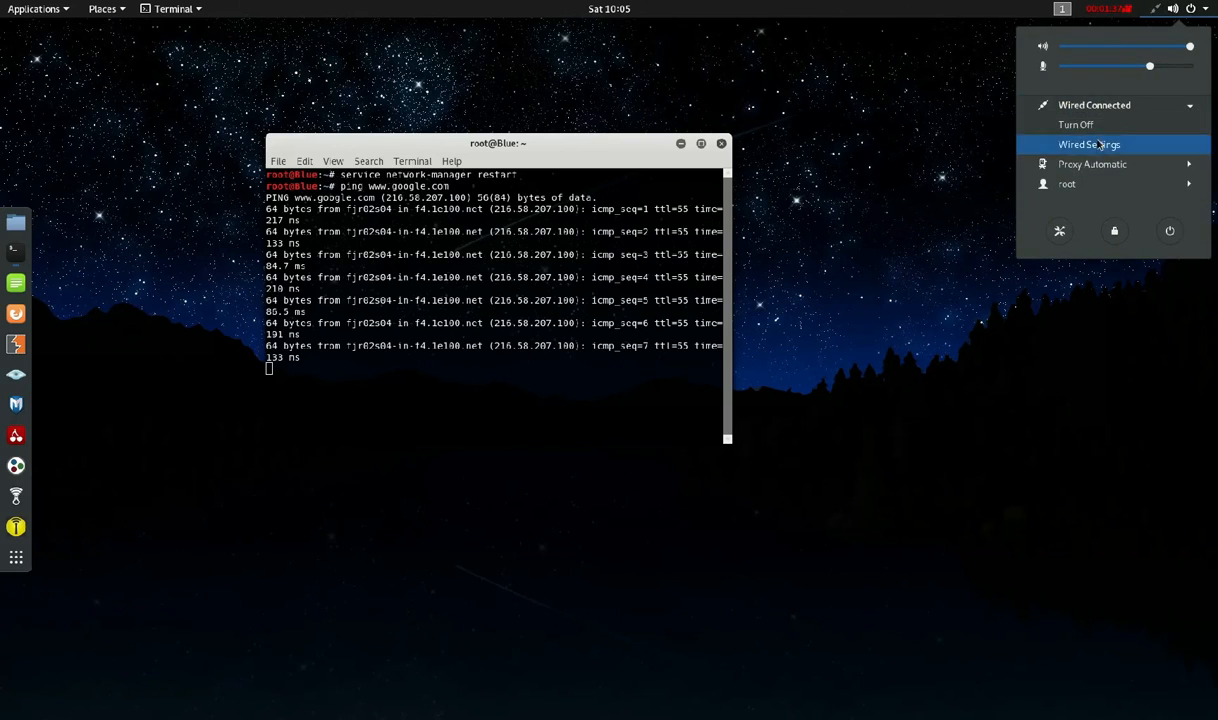
click(1088, 144)
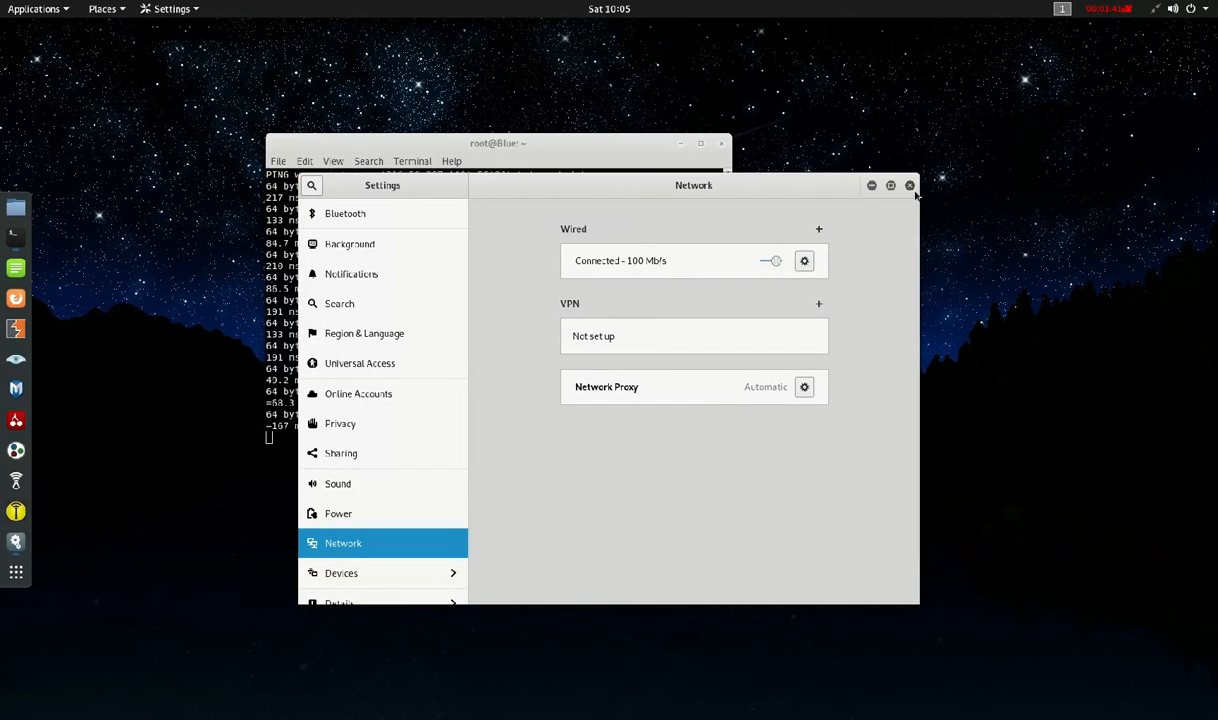
click(908, 184)
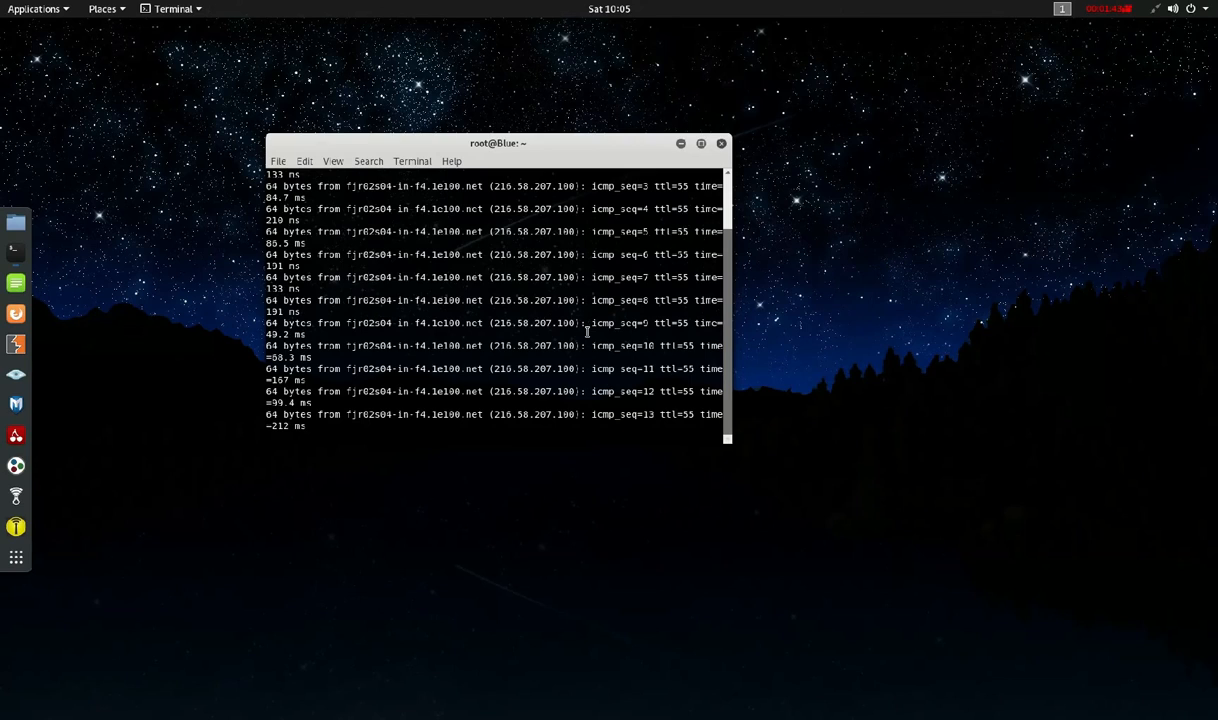